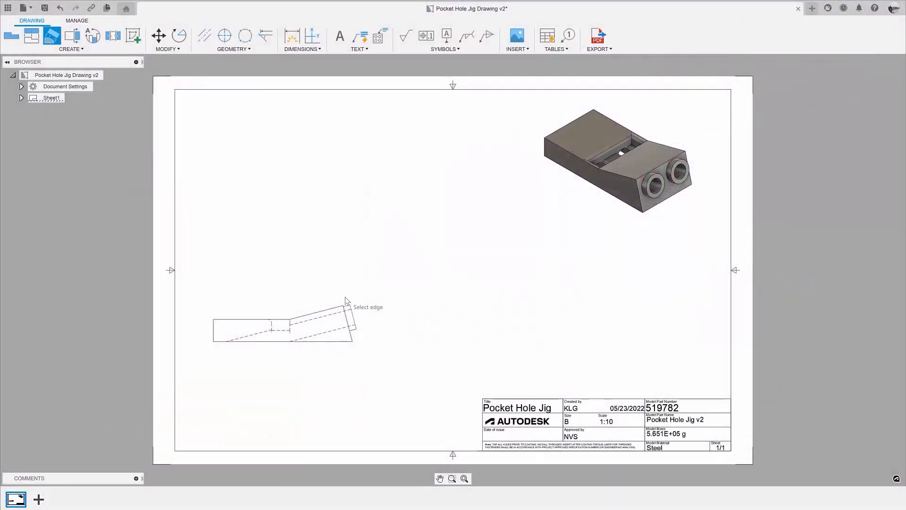
Step: Pick the base view's angled edge and place an auxiliary view beside it
left_click(347, 300)
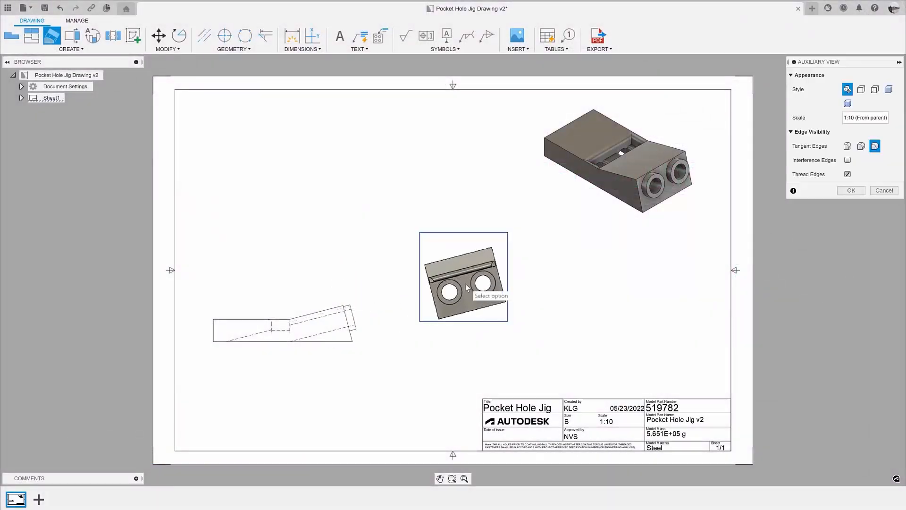
left_click(850, 190)
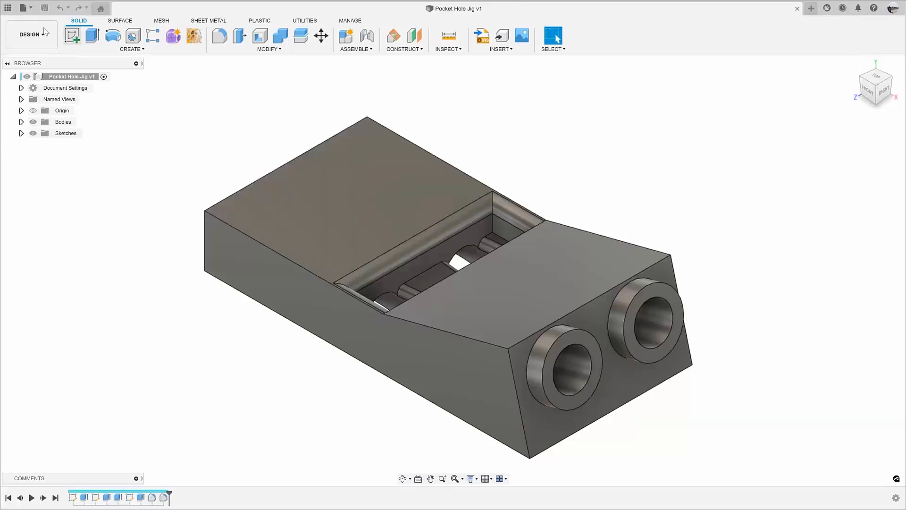
Step: Switch the workspace back to Drawing to reopen Pocket Hole Jig Drawing v2
left_click(31, 34)
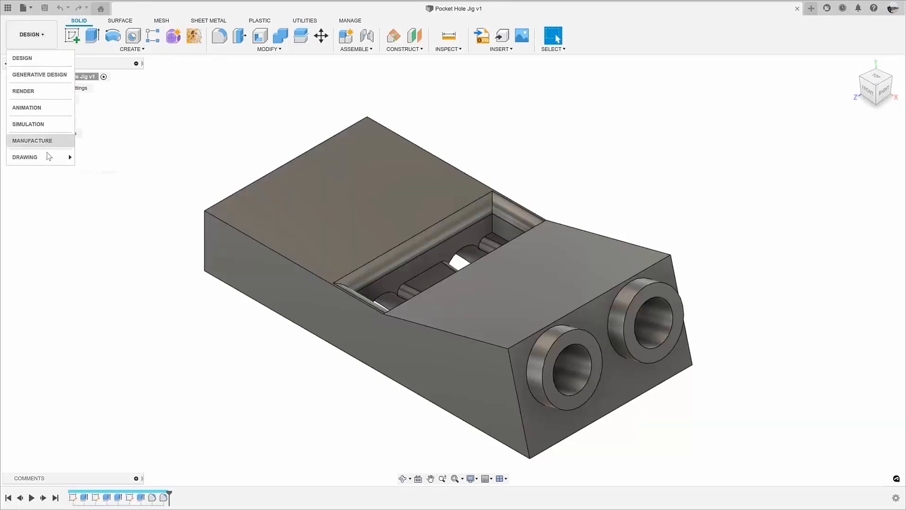
left_click(24, 156)
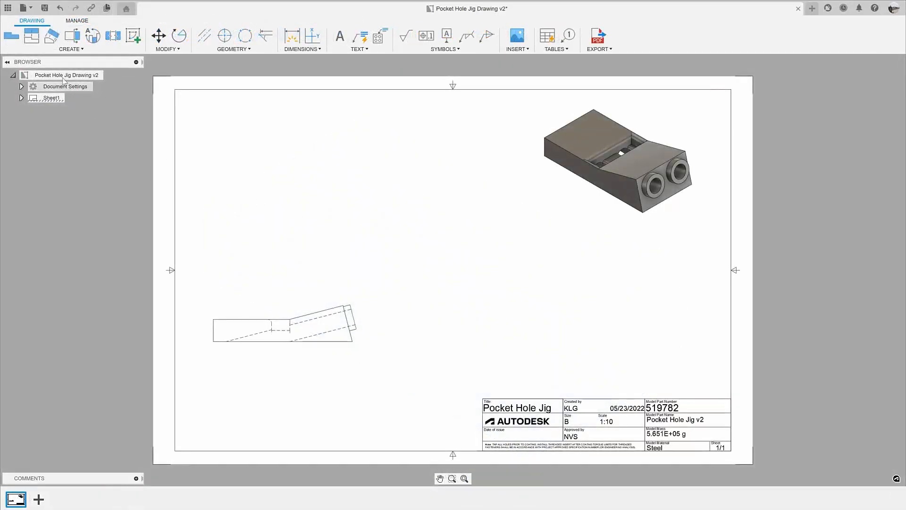
Step: Create an auxiliary view from the angled edge, placed near the sheet centre
left_click(51, 35)
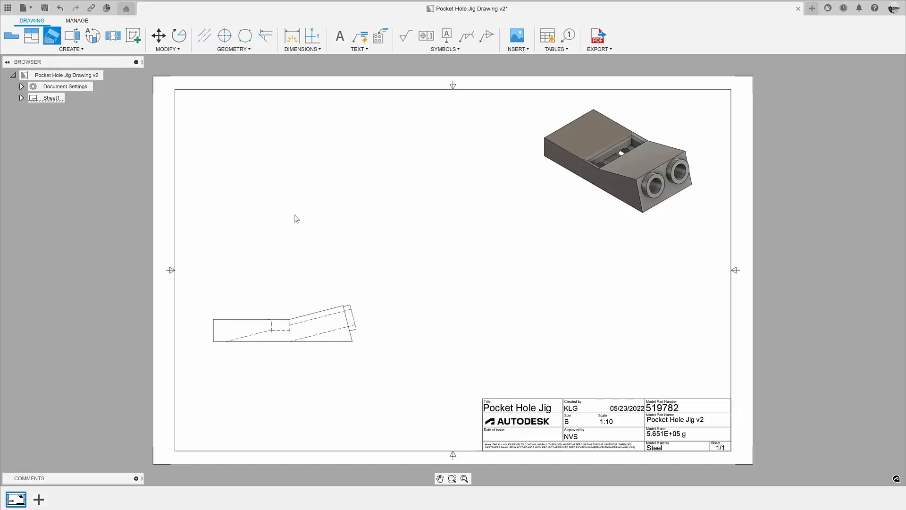
mouse_move(353, 317)
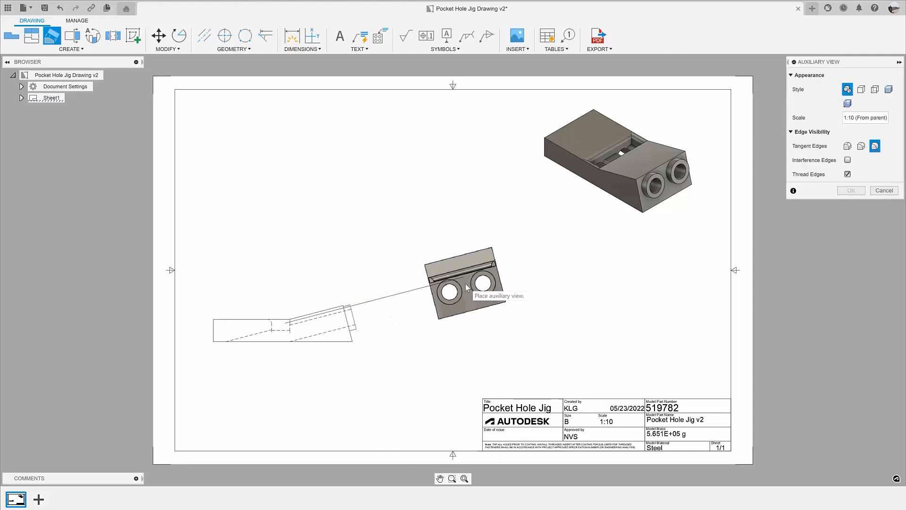
left_click(463, 277)
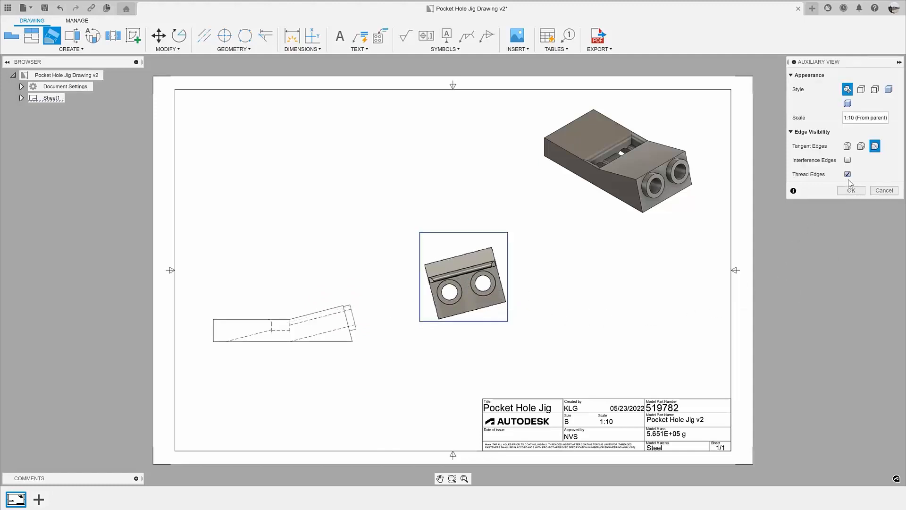
left_click(850, 190)
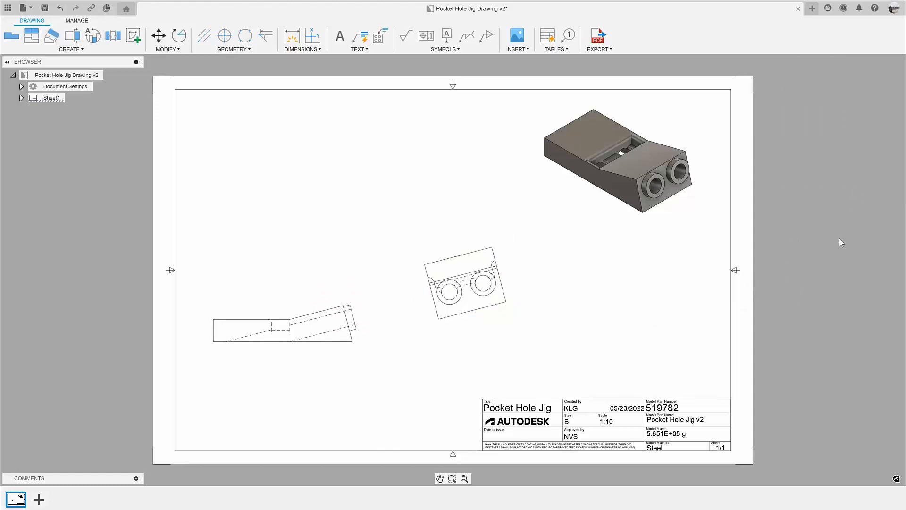